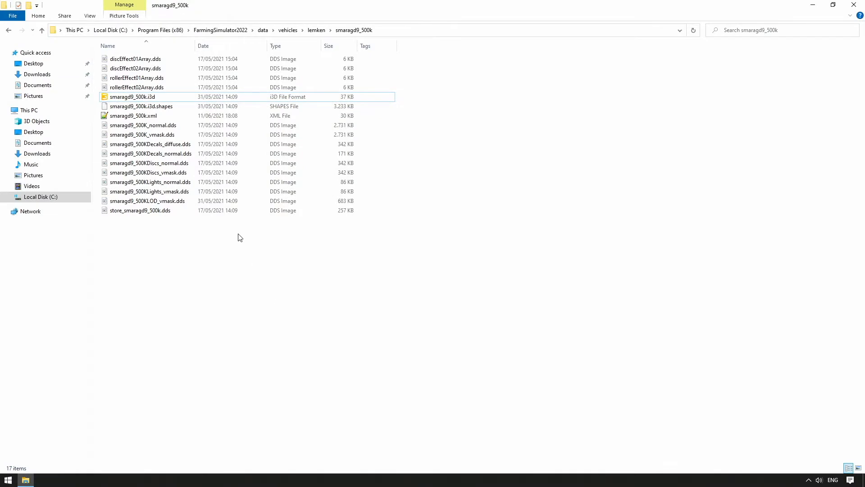
# Leave the smaragd9_500k folder window and pick the blender_i3d_export installer on the desktop.
pyautogui.rightClick(133, 97)
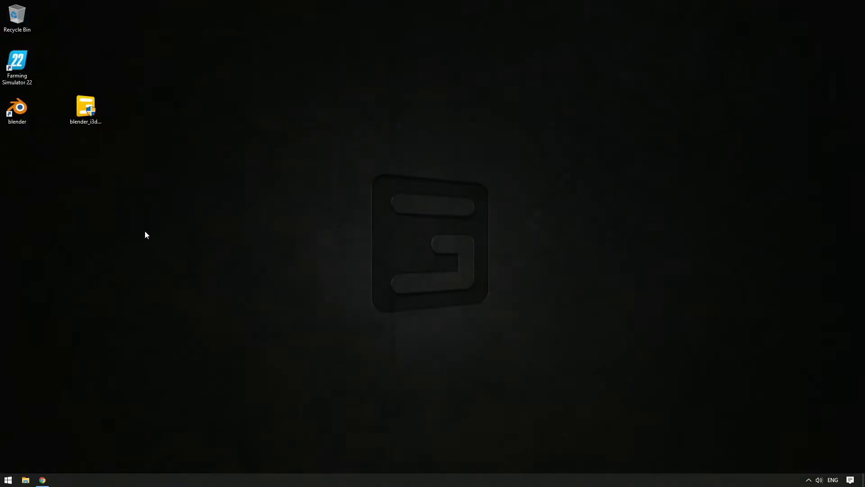
pyautogui.click(85, 107)
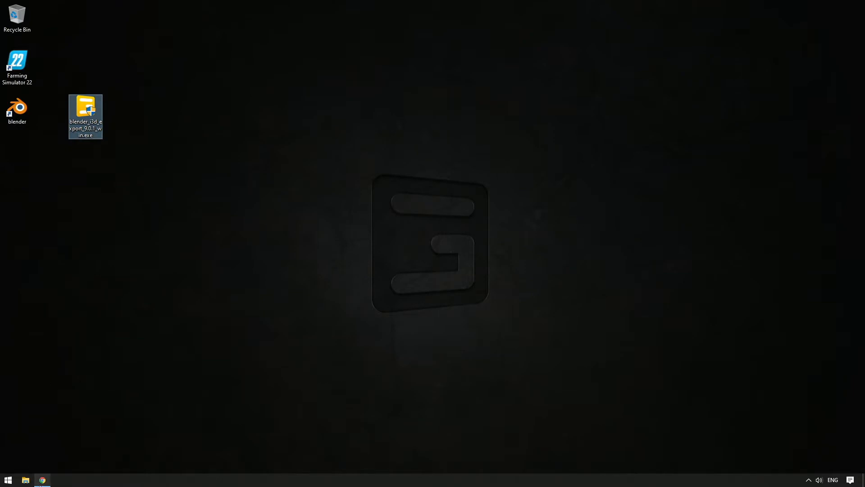
# Enter the gdn.giants-software address in Chrome, then launch Blender from its desktop shortcut.
pyautogui.write('g')
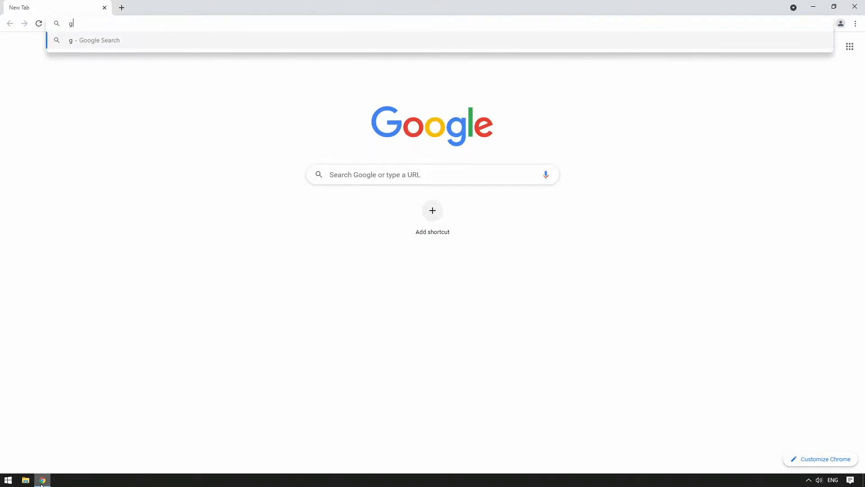
pyautogui.write('dn.giant')
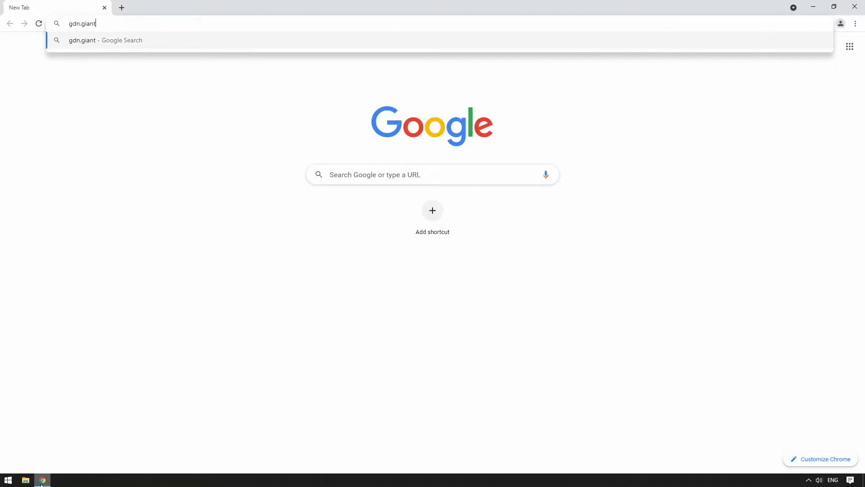
pyautogui.write('s-software.c')
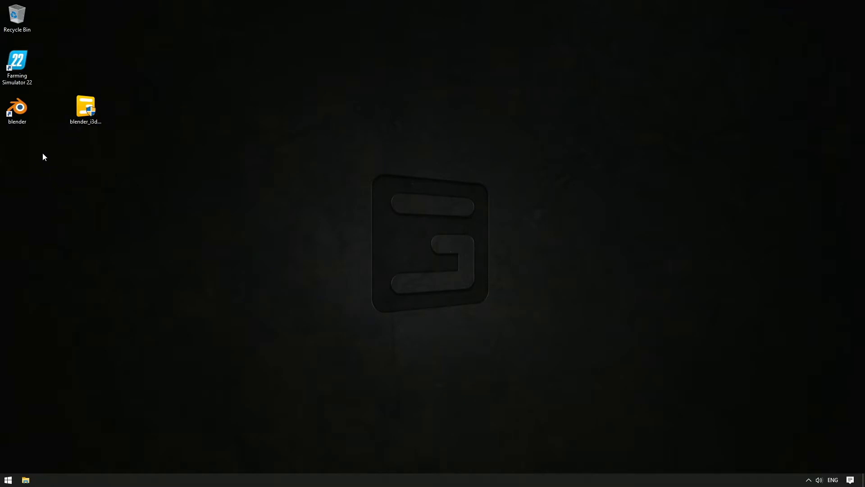
pyautogui.doubleClick(16, 109)
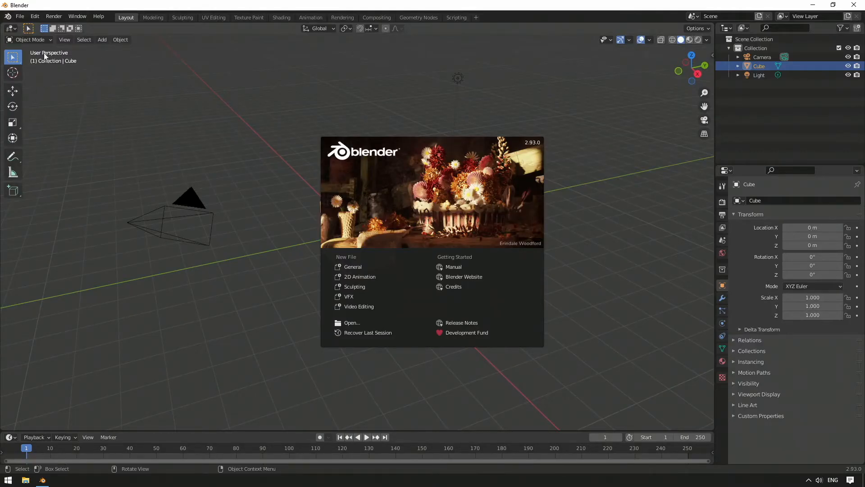
# Filter Preferences add-ons by 'i3d' to confirm GIANTS I3D Exporter Tools is enabled, then close Preferences.
pyautogui.click(34, 17)
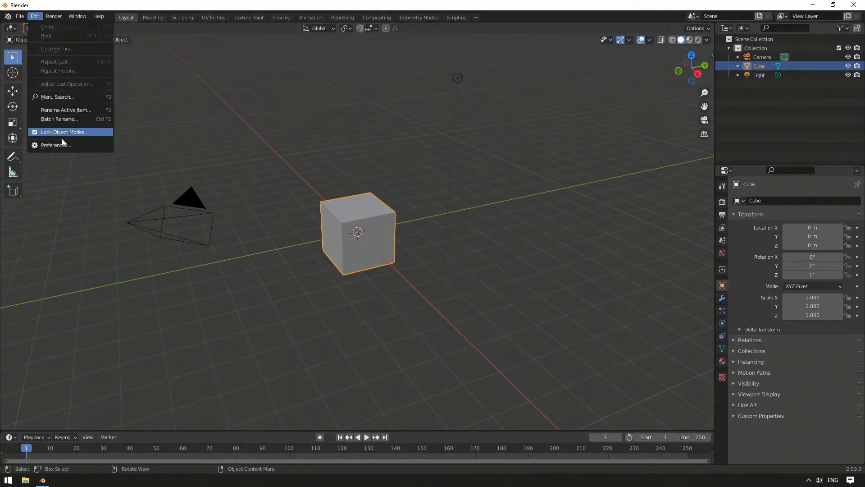
pyautogui.click(55, 144)
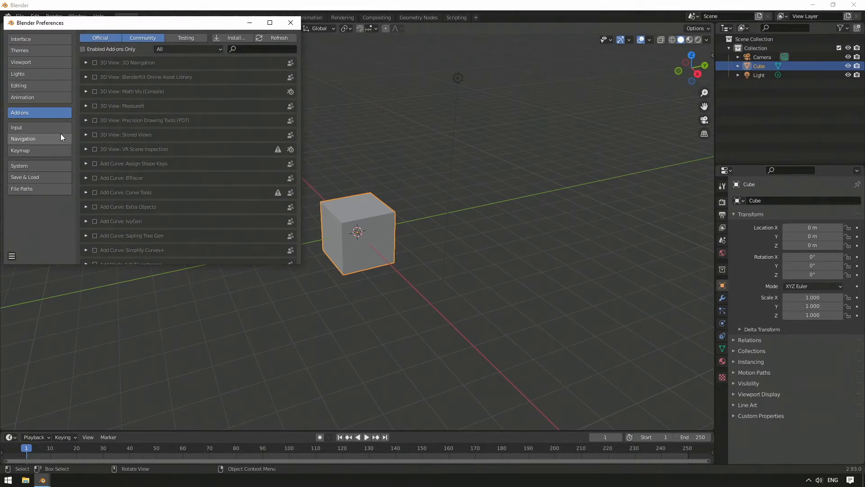
pyautogui.click(265, 49)
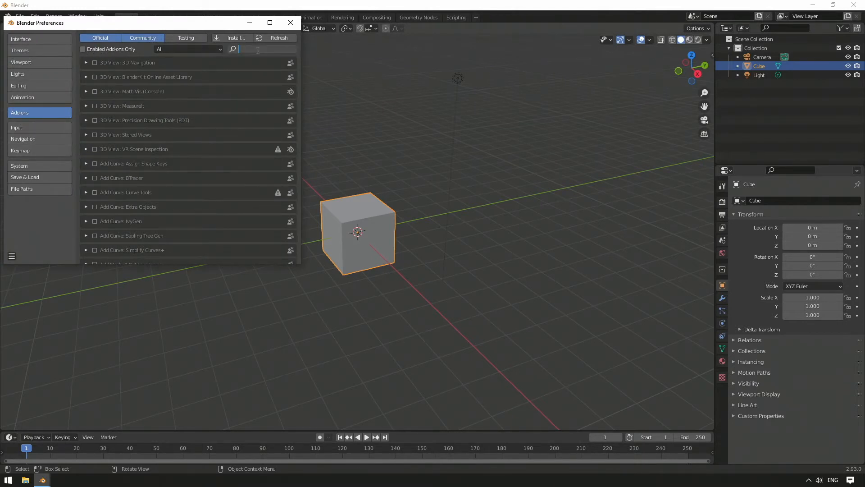
pyautogui.write('i3d')
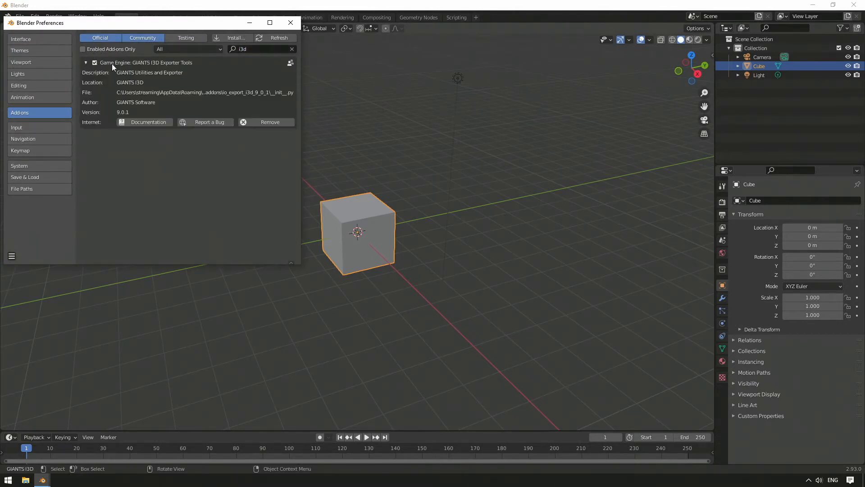
pyautogui.click(290, 23)
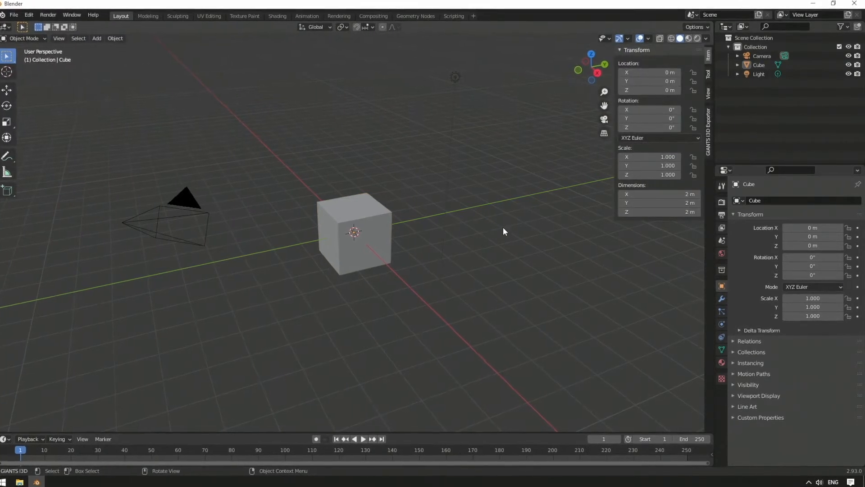
# Show the GIANTS I3D Exporter sidebar panel and select the Cube in the Outliner.
pyautogui.click(709, 127)
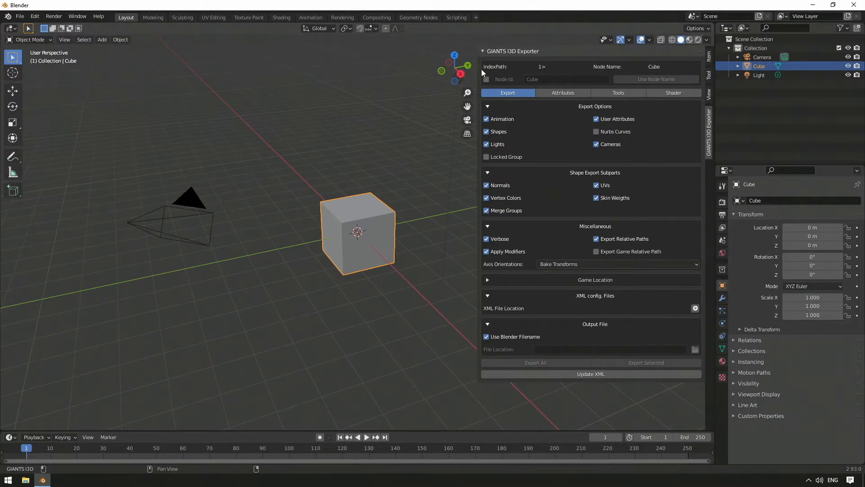
pyautogui.moveTo(546, 75)
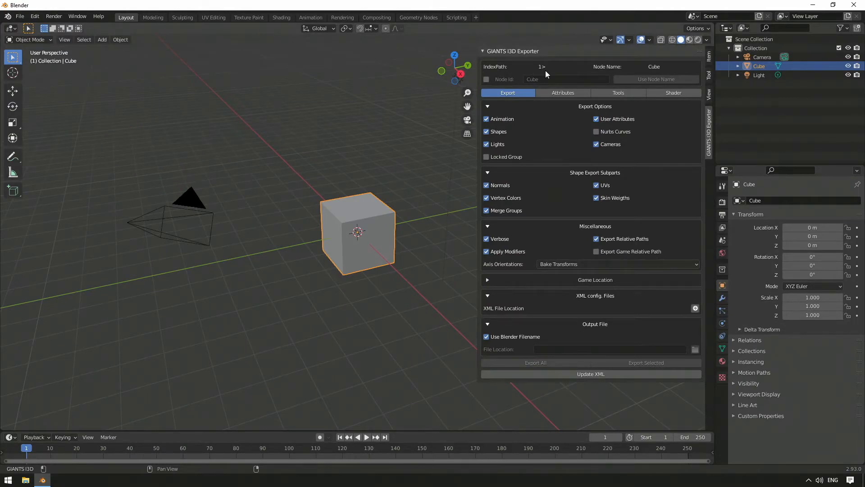
pyautogui.moveTo(605, 73)
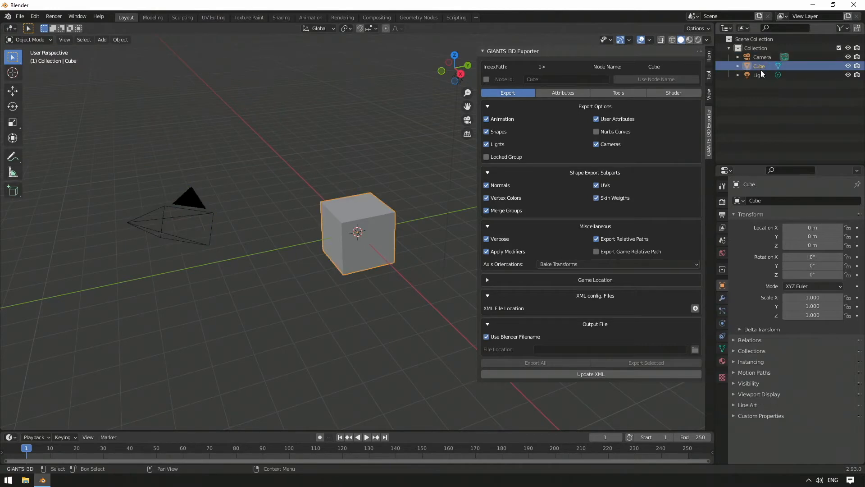
pyautogui.click(759, 75)
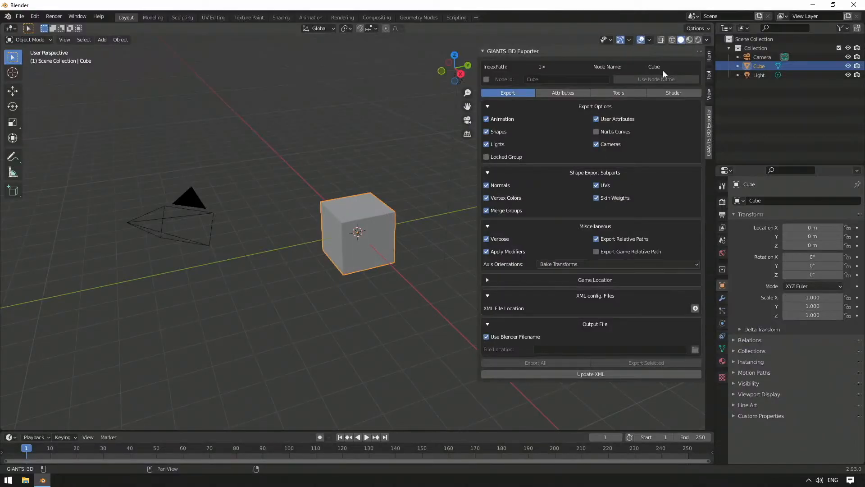
pyautogui.moveTo(486, 79)
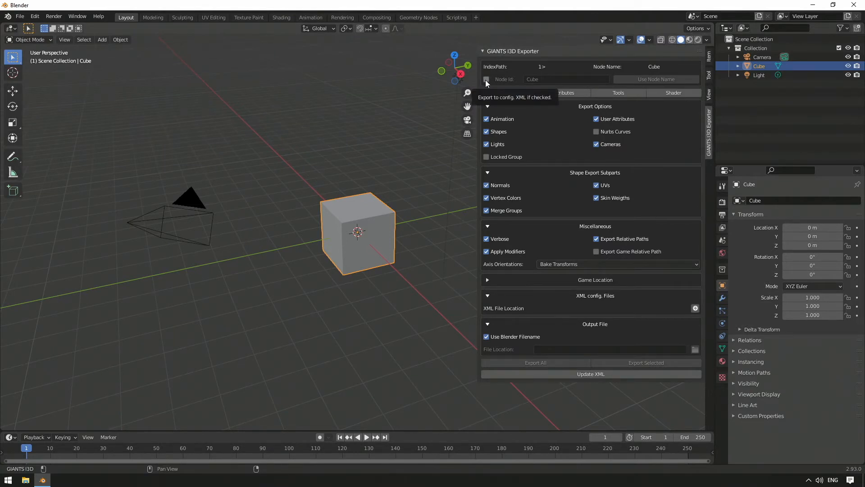
# Enable Node Id, rename the object to Cube2 and copy that name into Node Id via Use Node Name.
pyautogui.click(486, 80)
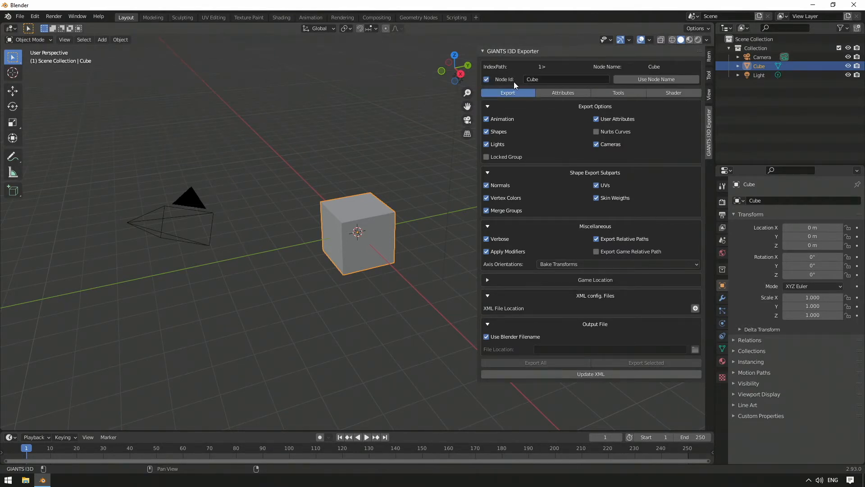
pyautogui.moveTo(556, 85)
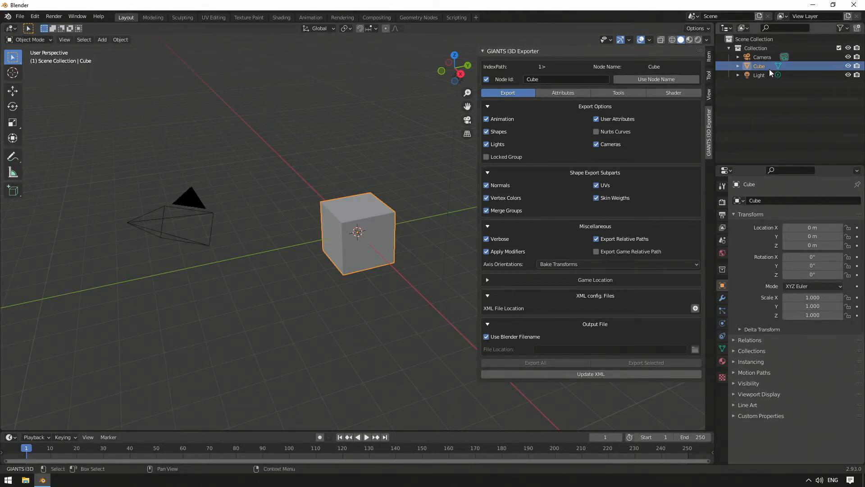
pyautogui.doubleClick(759, 66)
pyautogui.write('2')
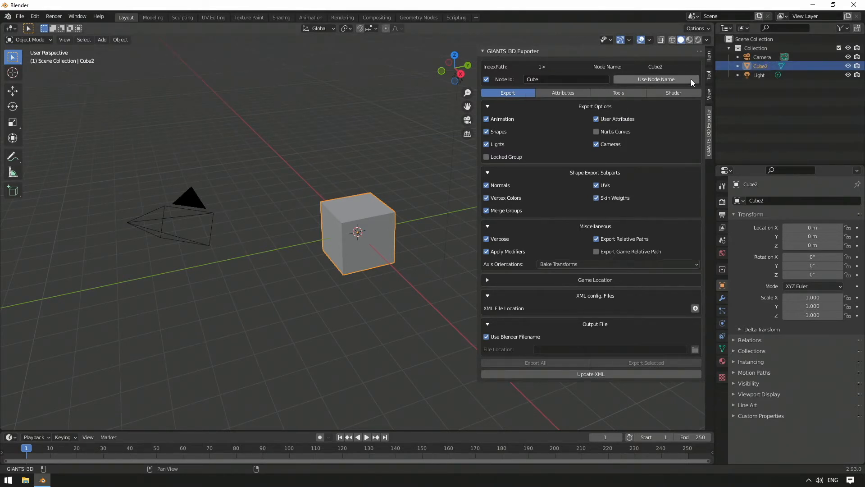
pyautogui.click(656, 79)
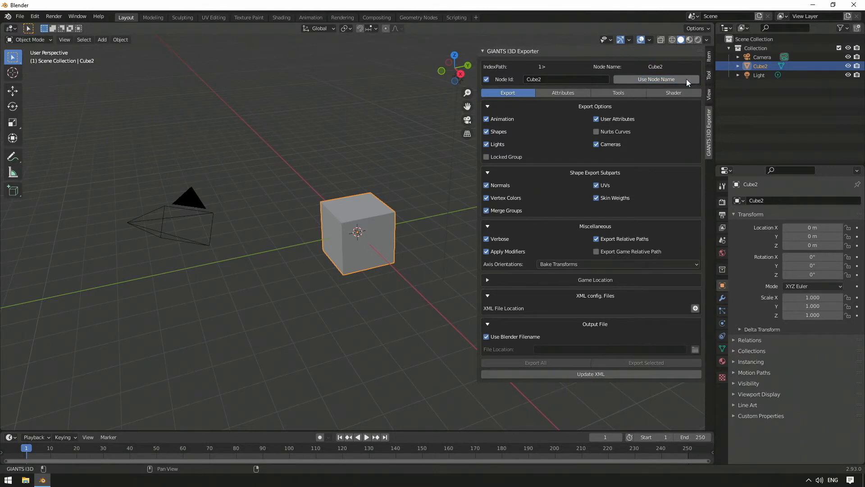
pyautogui.moveTo(656, 79)
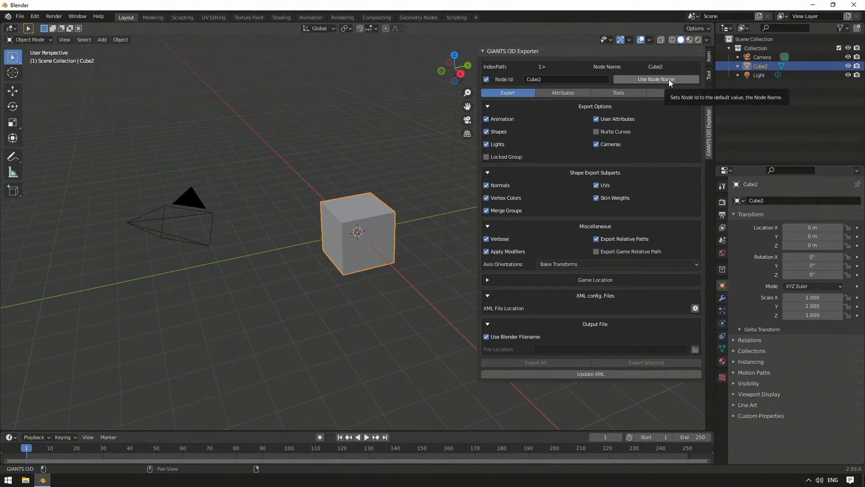
pyautogui.moveTo(556, 106)
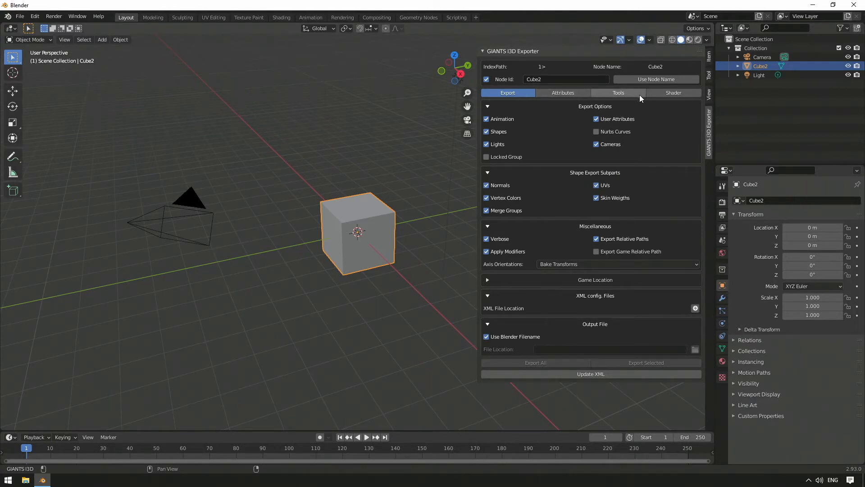
pyautogui.moveTo(691, 107)
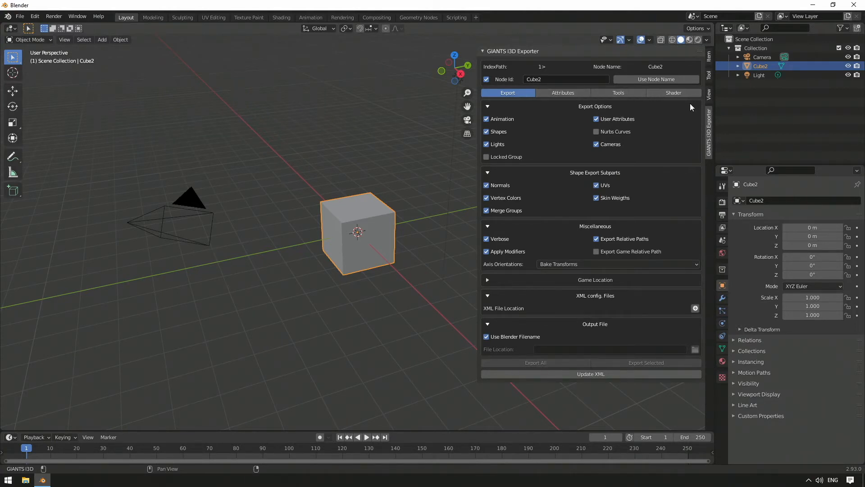
pyautogui.moveTo(546, 113)
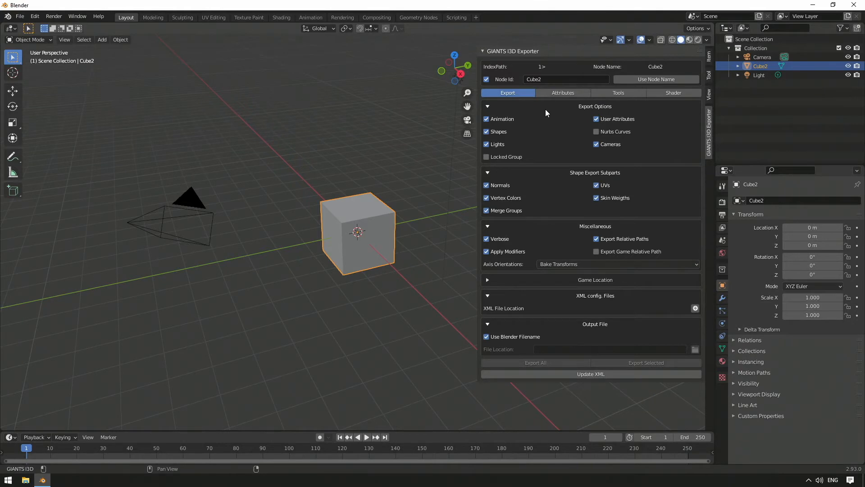
pyautogui.moveTo(590, 114)
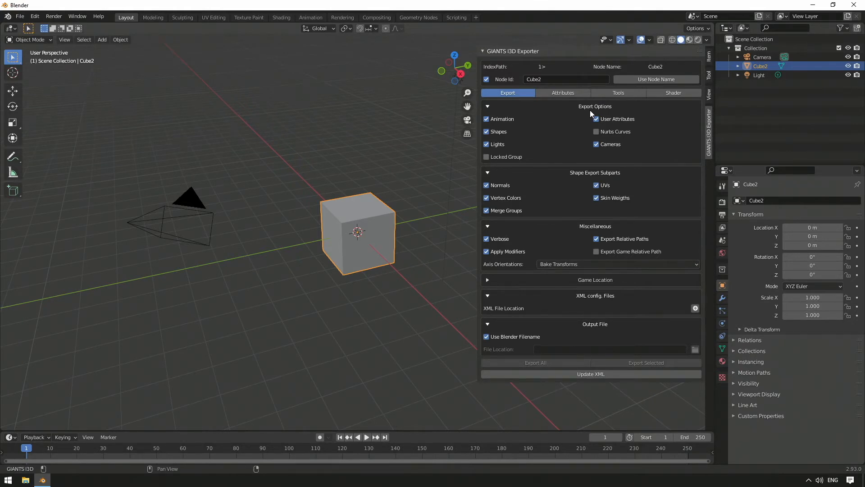
pyautogui.moveTo(550, 123)
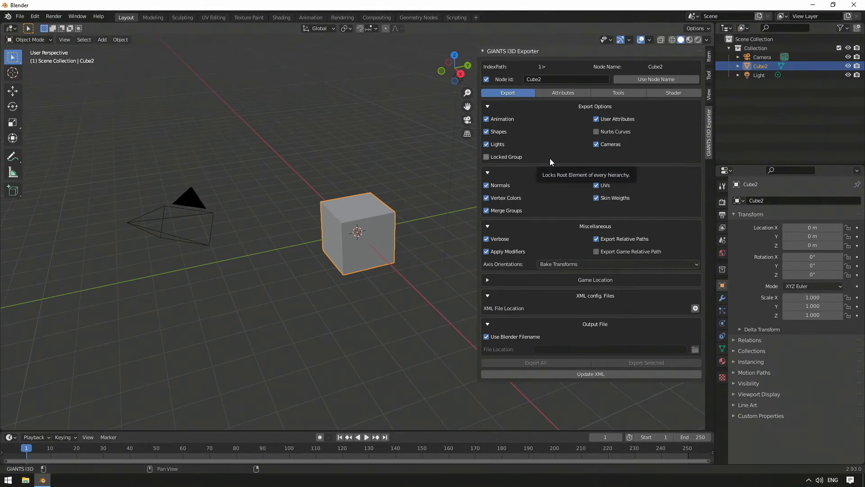
# Toggle the Animation checkbox under Export Options for Cube2's export.
pyautogui.click(486, 119)
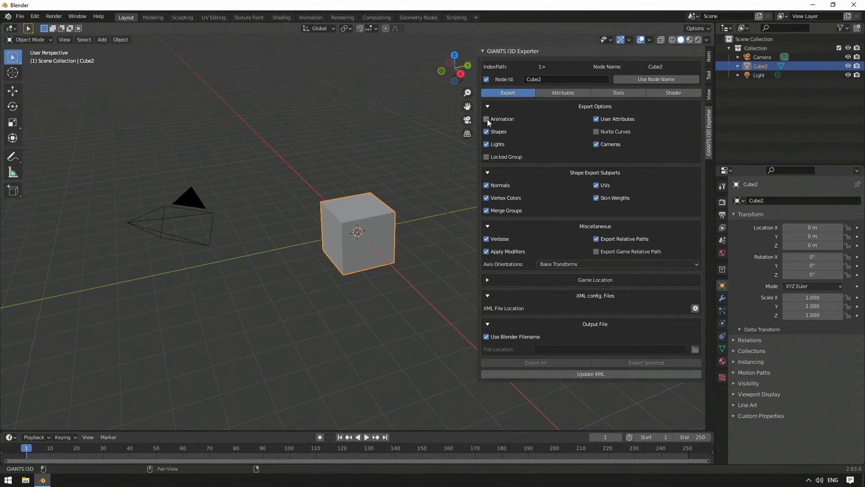
pyautogui.click(486, 119)
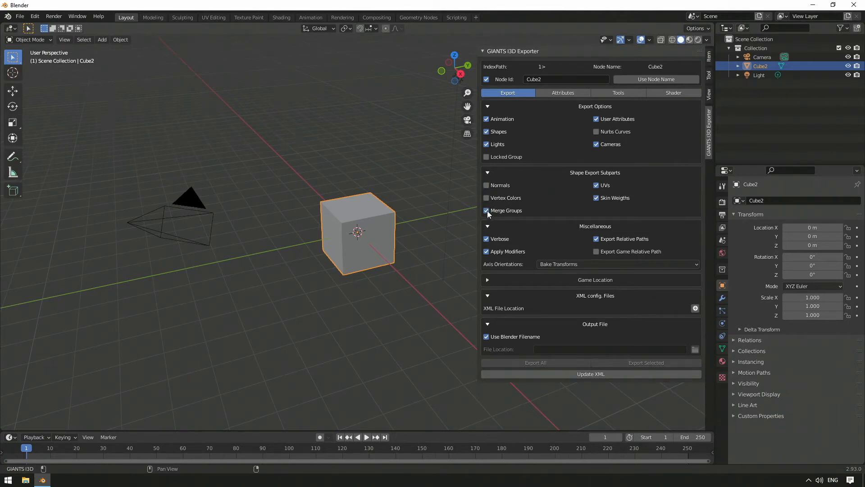
# Enable another Shape Export Subpart and drag across the subparts checkboxes to include them.
pyautogui.click(486, 184)
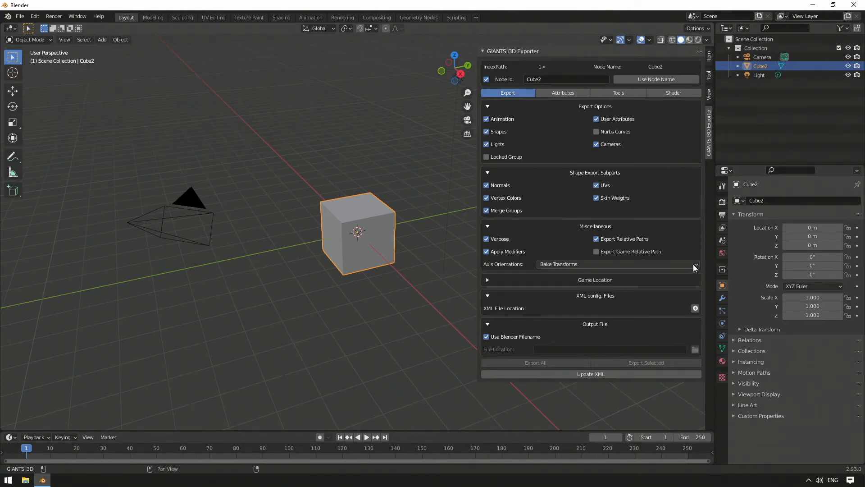
pyautogui.moveTo(557, 269)
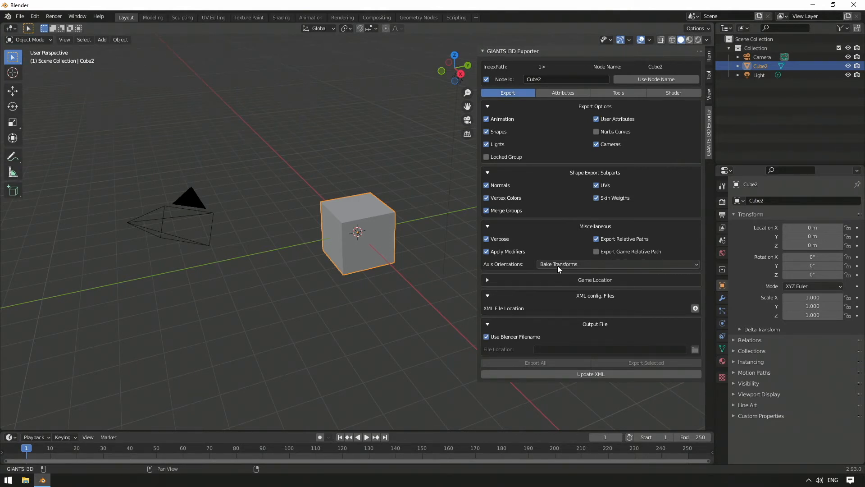
pyautogui.moveTo(697, 267)
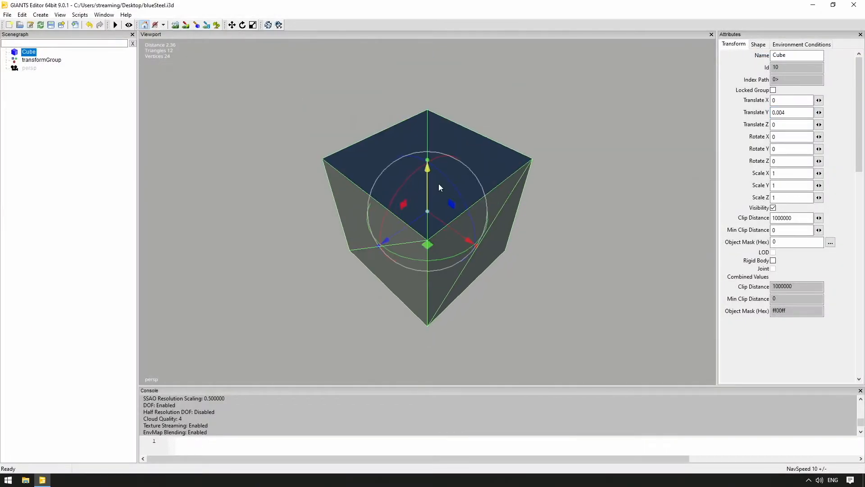
pyautogui.moveTo(428, 172); pyautogui.dragTo(447, 110)
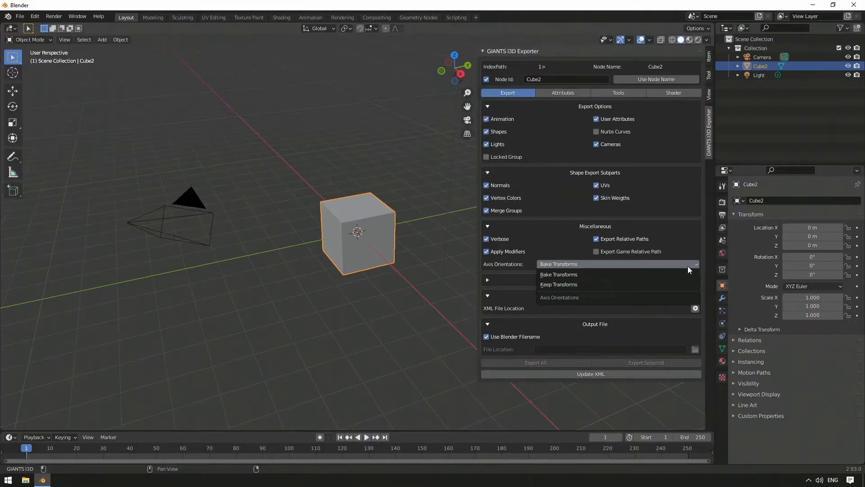
pyautogui.moveTo(580, 283)
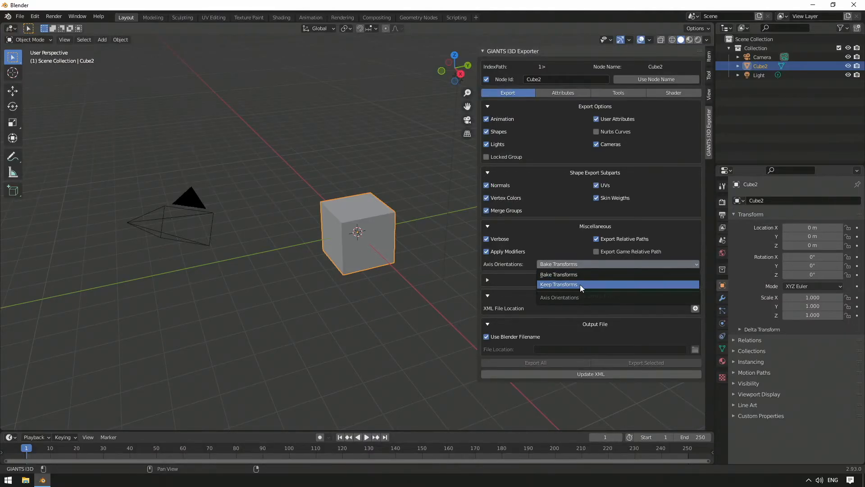
pyautogui.click(558, 284)
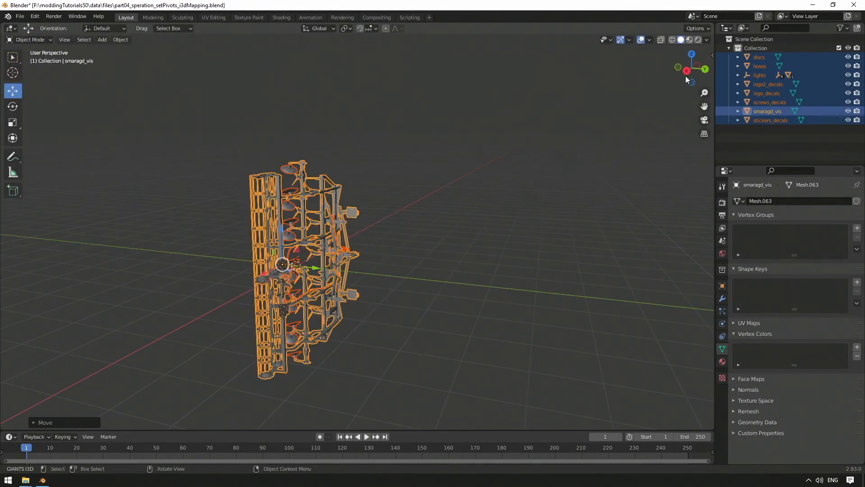
pyautogui.click(687, 70)
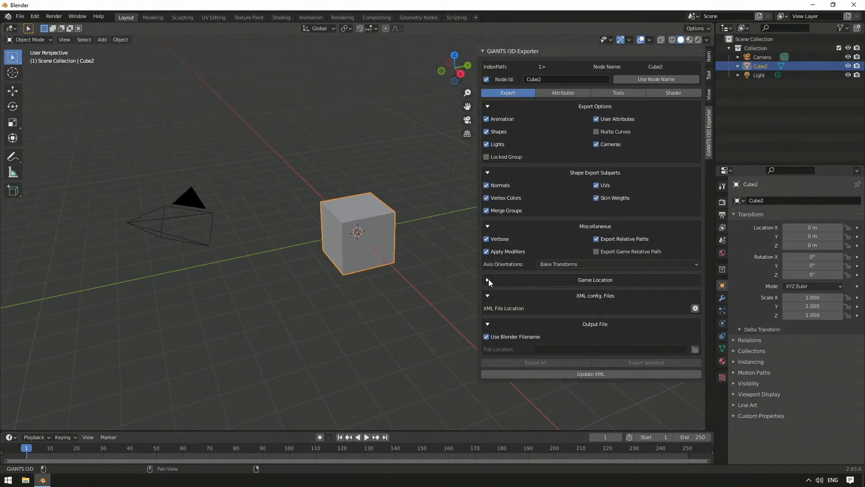
# Expand the Game Location section to reveal its empty directory field.
pyautogui.click(487, 279)
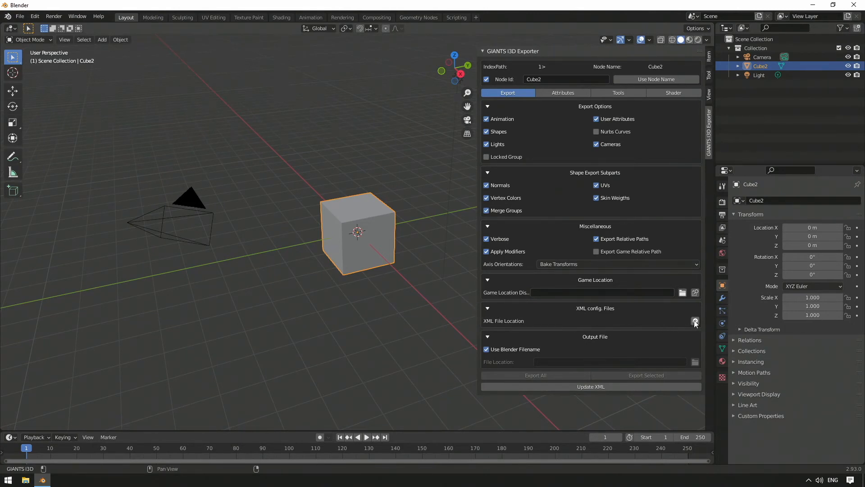
pyautogui.moveTo(695, 321)
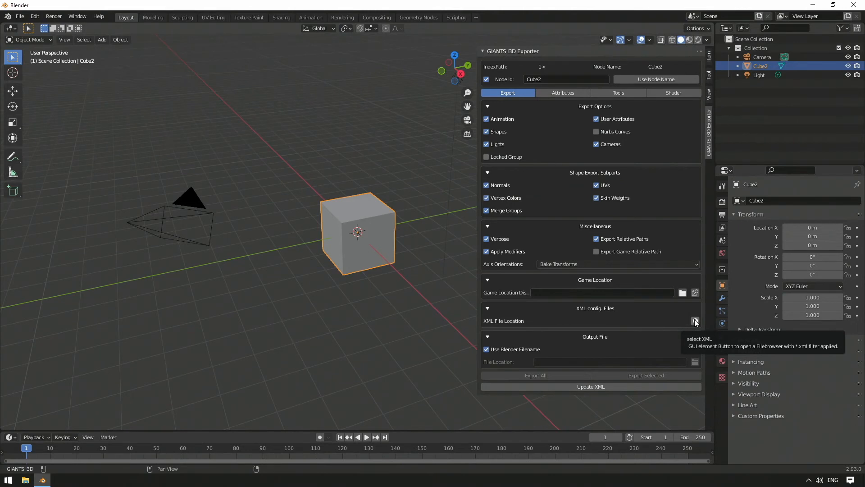
pyautogui.moveTo(507, 339)
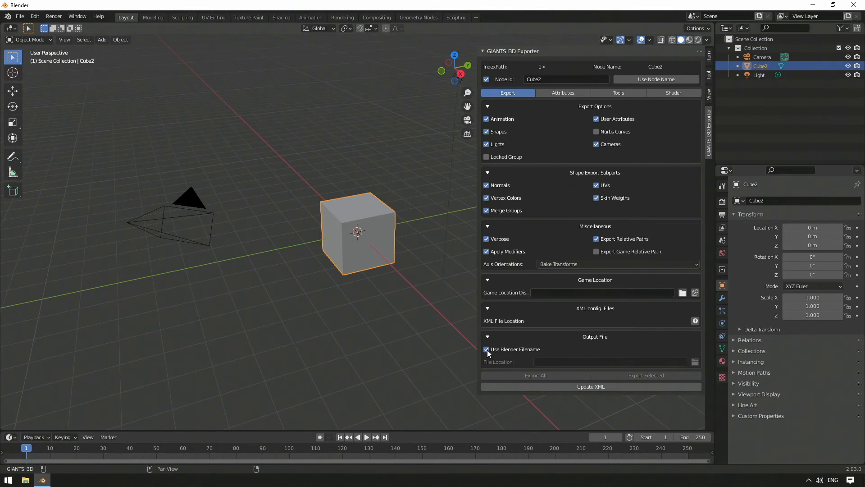
pyautogui.moveTo(488, 353)
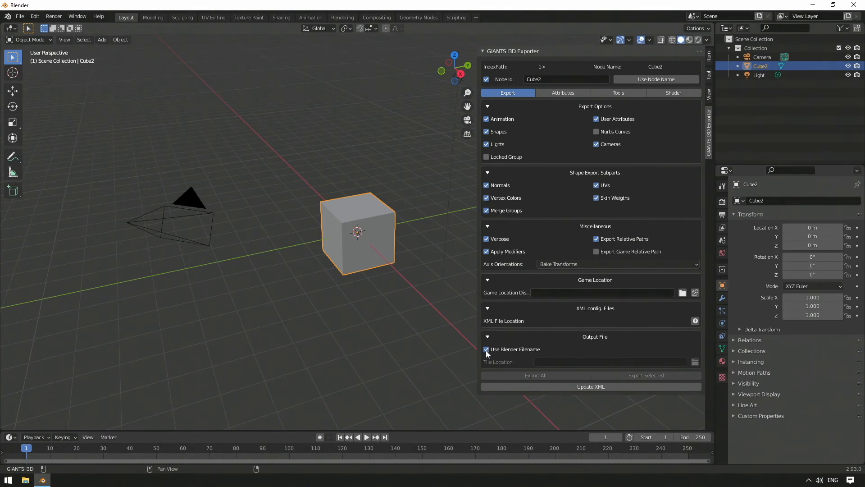
# Untick Use Blender Filename so the output File Location field becomes editable.
pyautogui.click(486, 348)
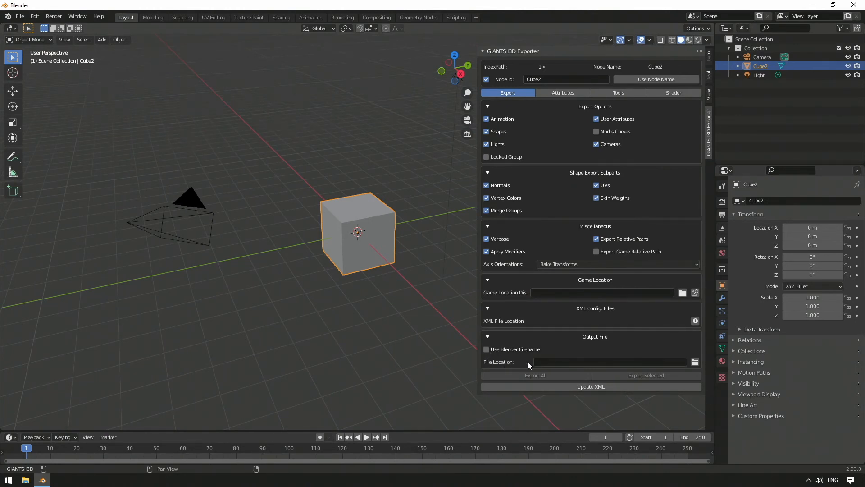
pyautogui.moveTo(613, 367)
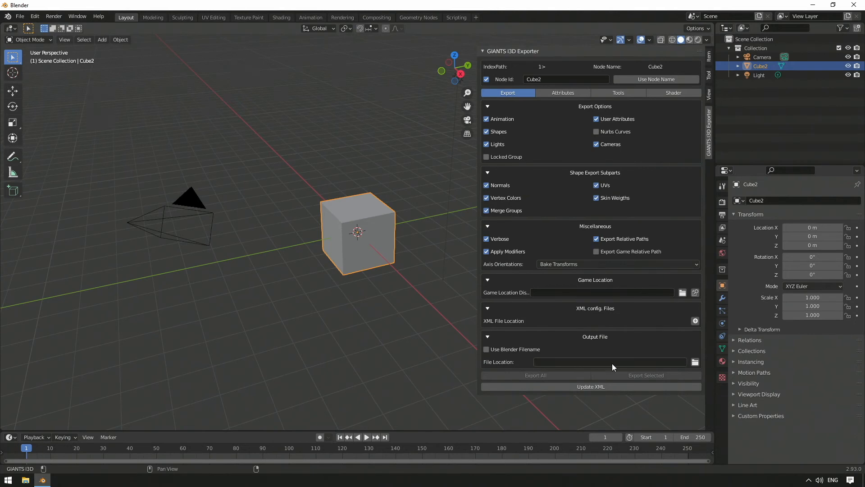
pyautogui.moveTo(694, 361)
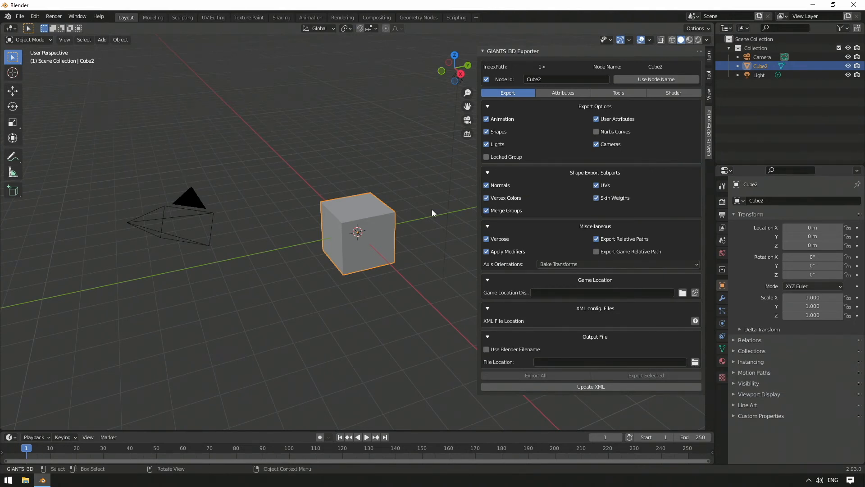
# Switch to the Attributes tab and expand Environment Conditions below Cube2's Rigid Body settings.
pyautogui.click(562, 92)
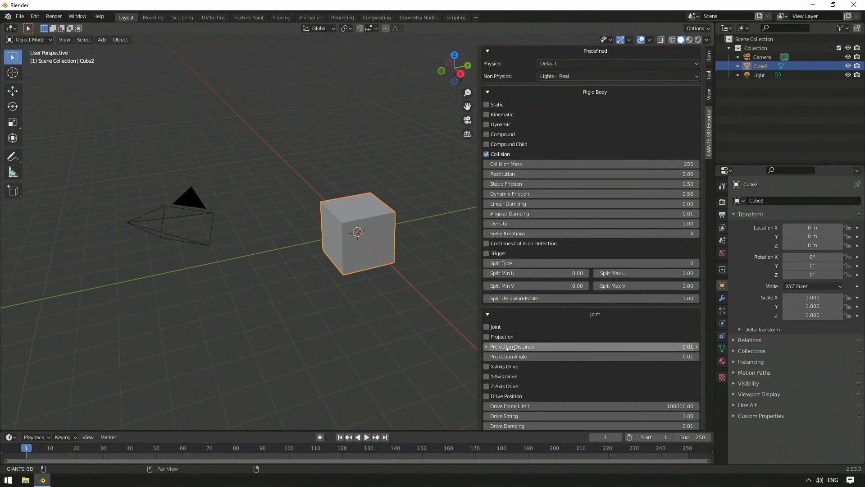
pyautogui.scroll(-3)
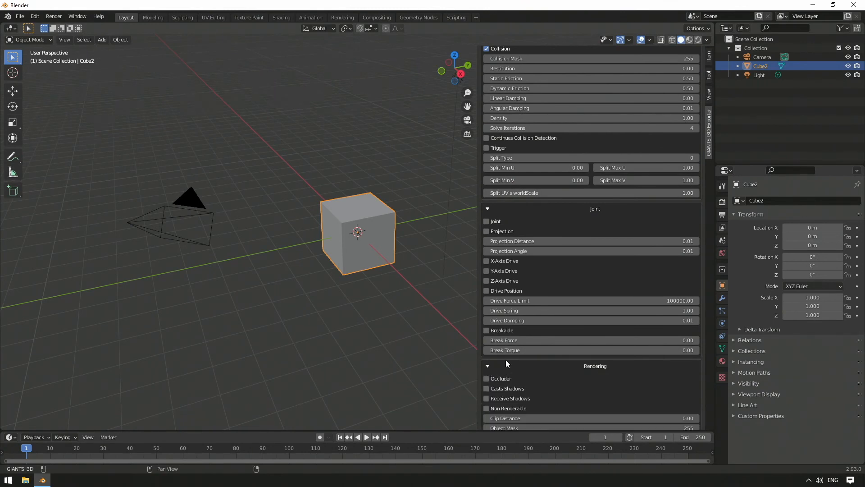
pyautogui.scroll(-3)
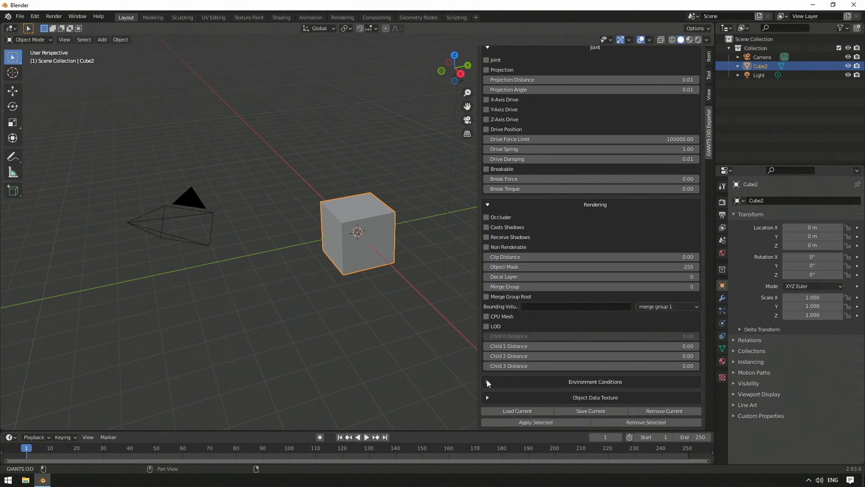
pyautogui.click(488, 381)
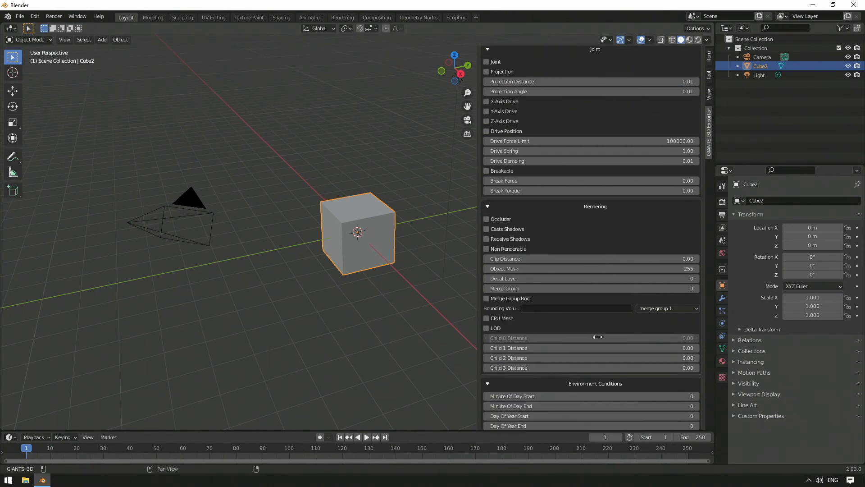
pyautogui.scroll(-3)
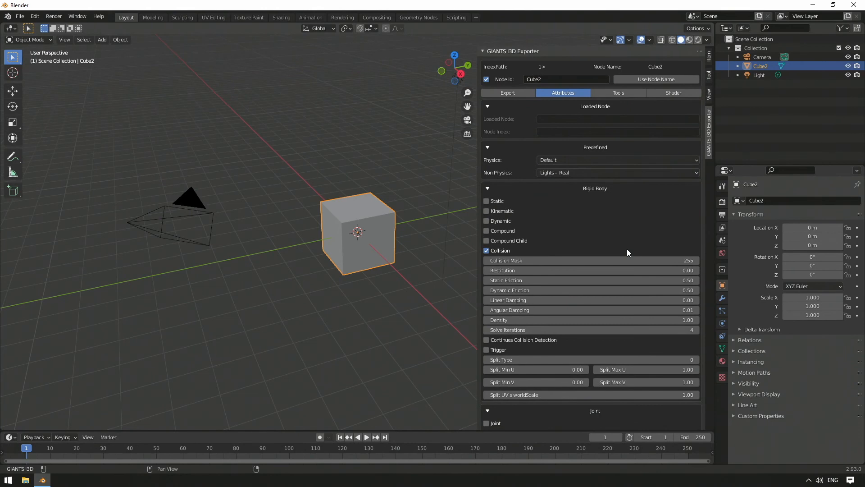
pyautogui.moveTo(618, 93)
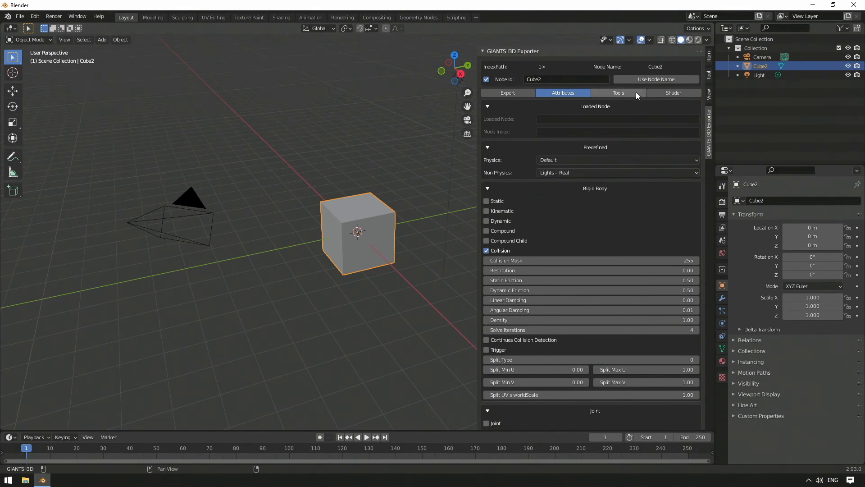
# Show the GIANTS exporter's Tools page for Cube2 with object data and axis alignment tools.
pyautogui.click(617, 93)
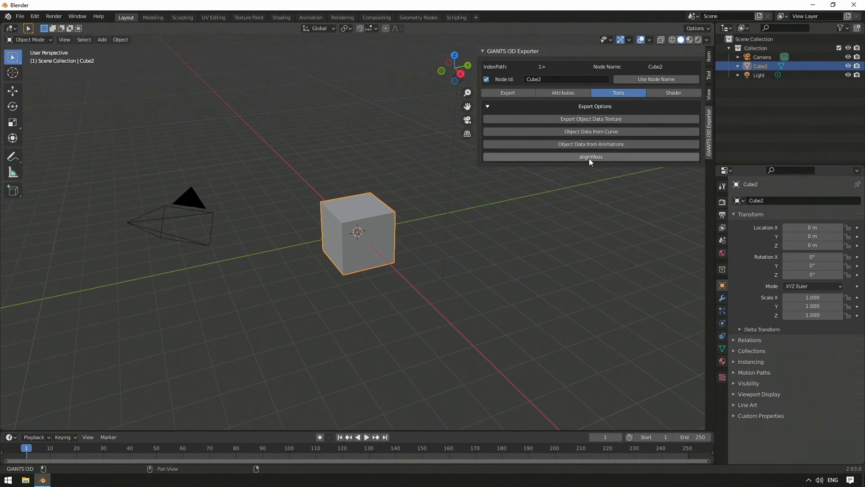
pyautogui.moveTo(591, 156)
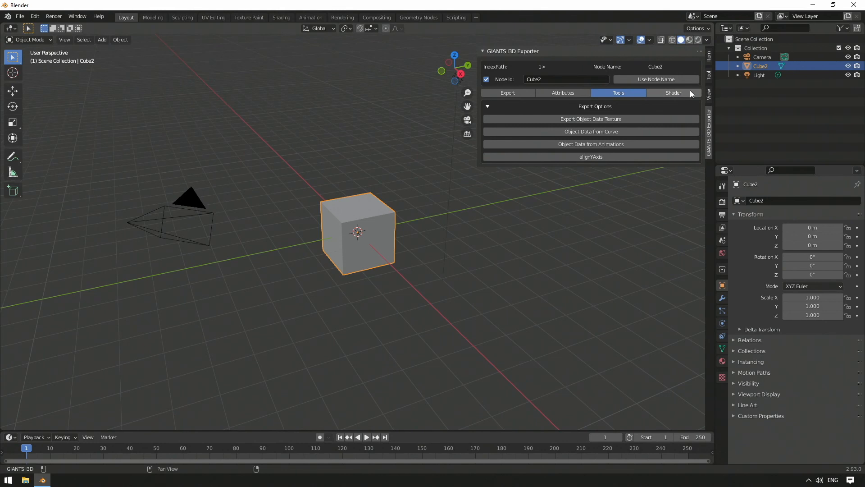
# Show the exporter's Shader page for Cube2 and leave the Shader File at None.
pyautogui.click(672, 93)
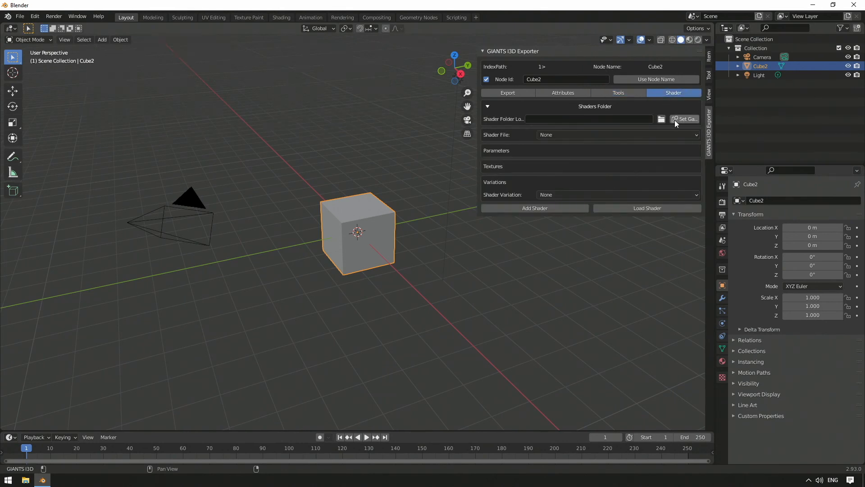
pyautogui.moveTo(661, 119)
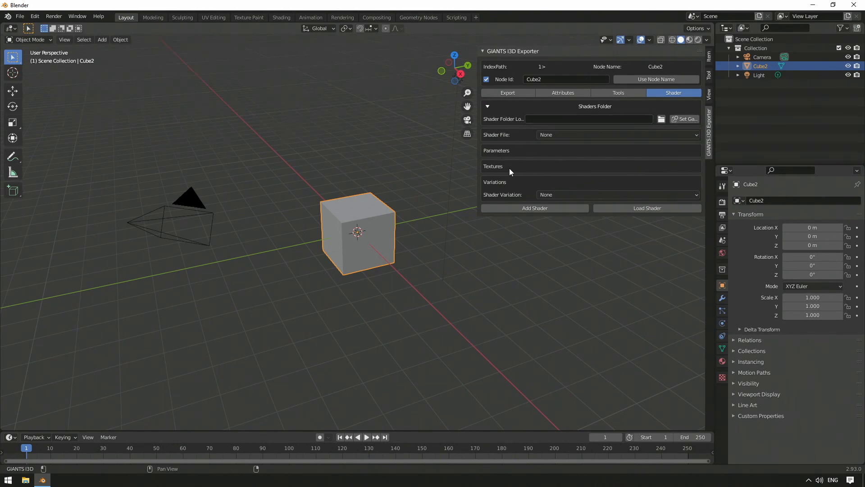
pyautogui.moveTo(512, 172)
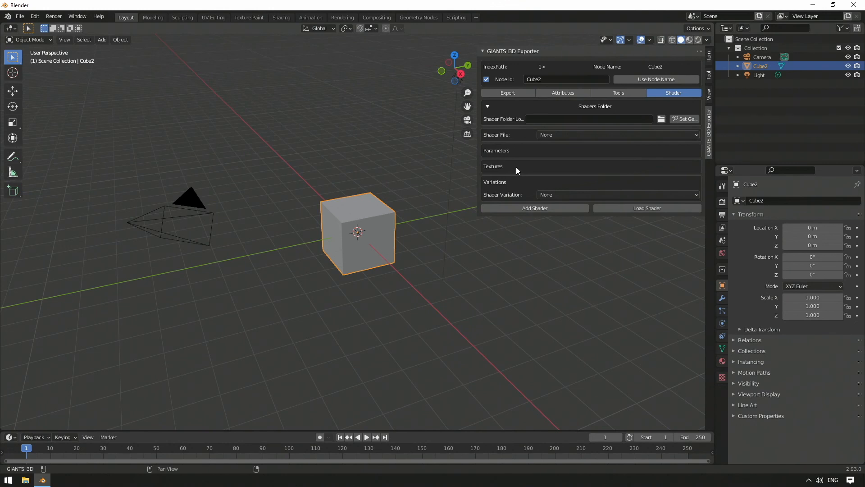
pyautogui.click(615, 134)
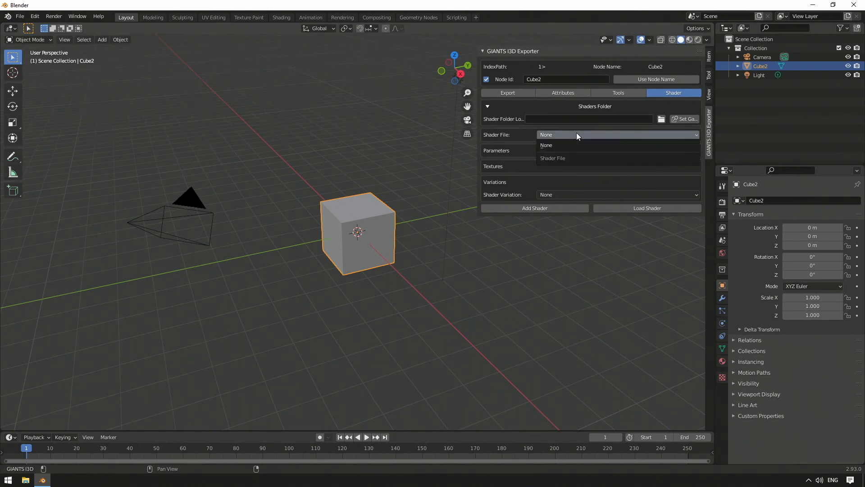
pyautogui.click(547, 145)
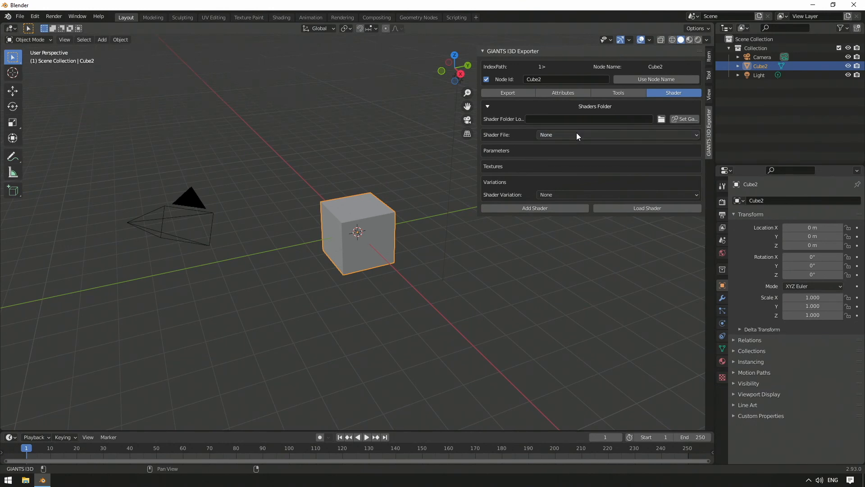